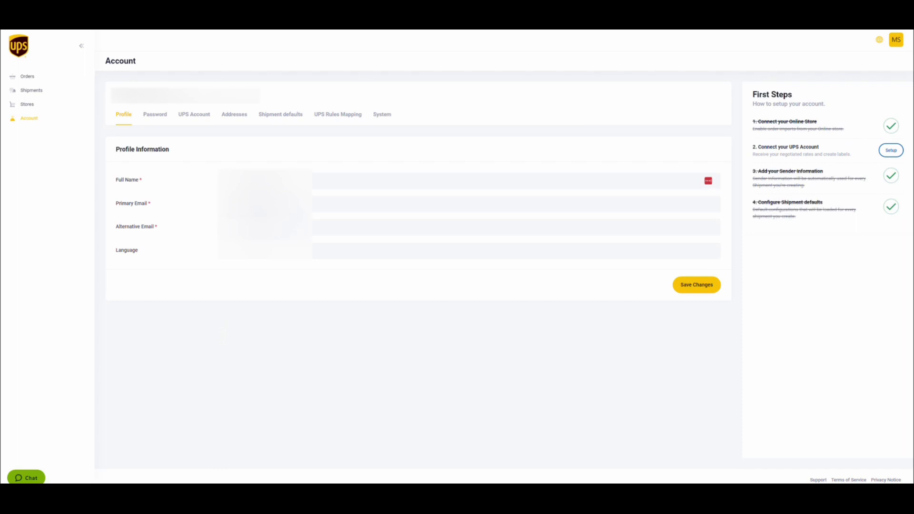
mouse_move(189, 293)
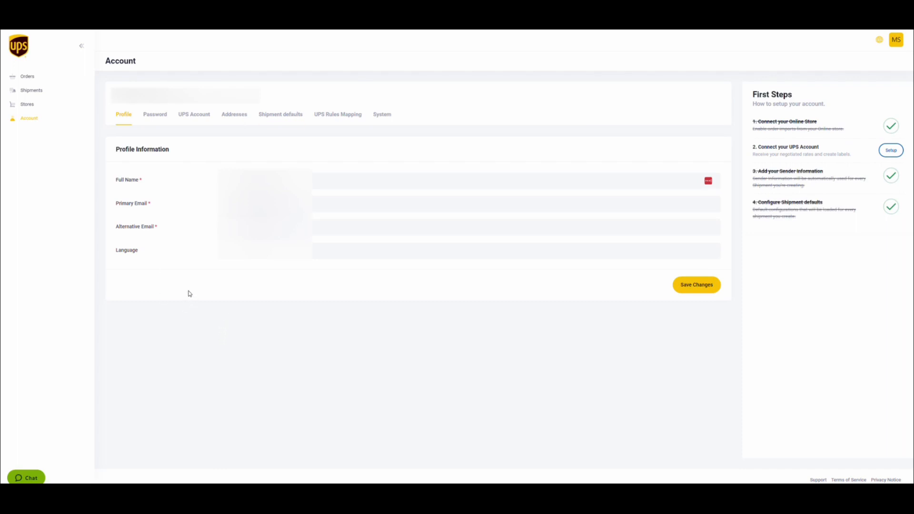
mouse_move(179, 171)
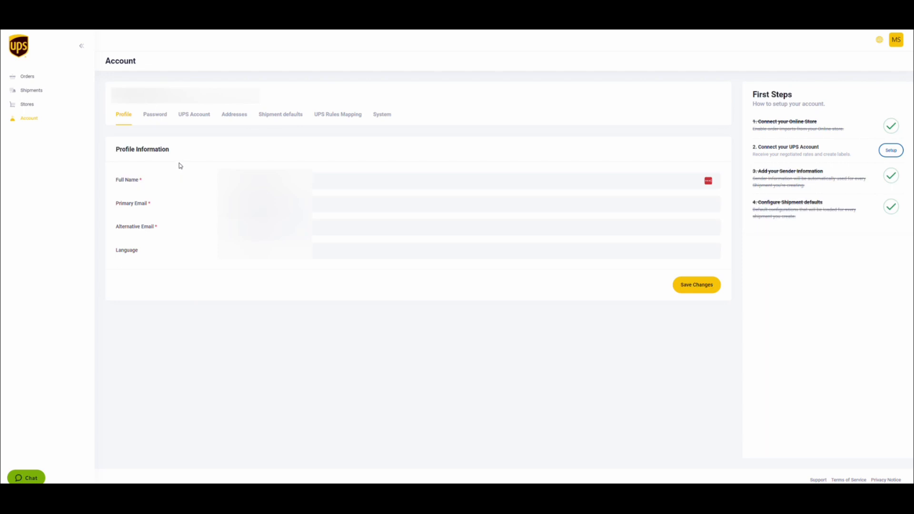
mouse_move(200, 75)
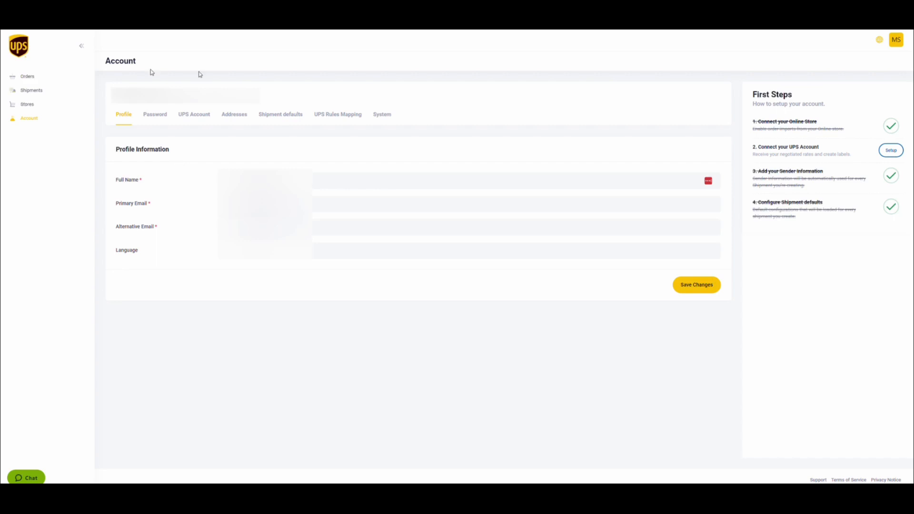
mouse_move(32, 119)
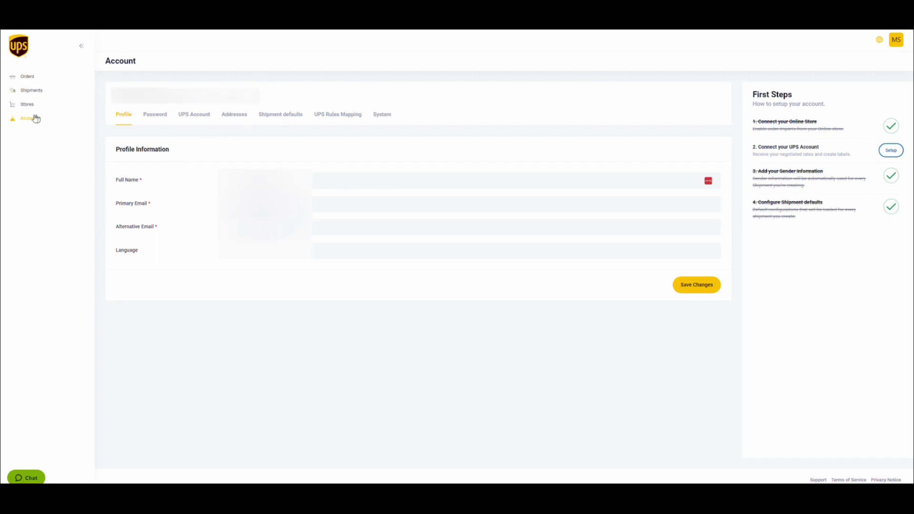
mouse_move(199, 123)
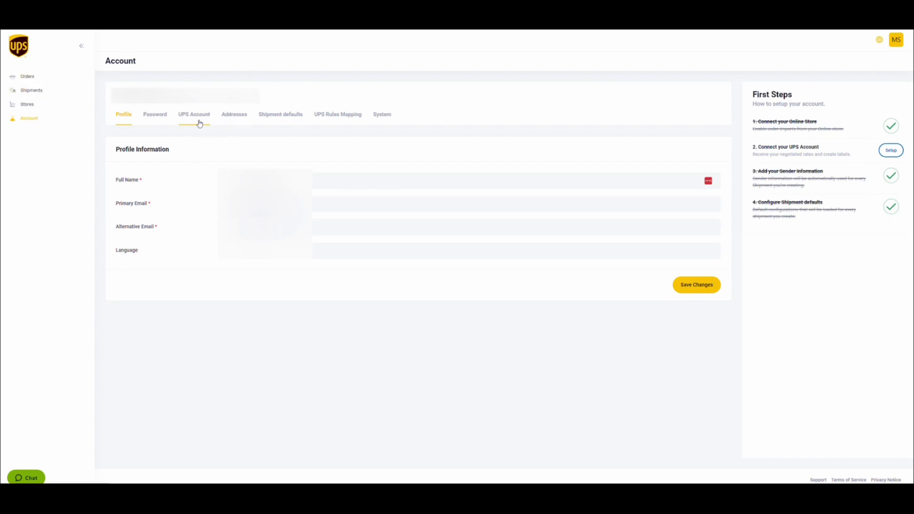
Start connecting a UPS.com account from the dashboard's UPS Account section.
click(194, 115)
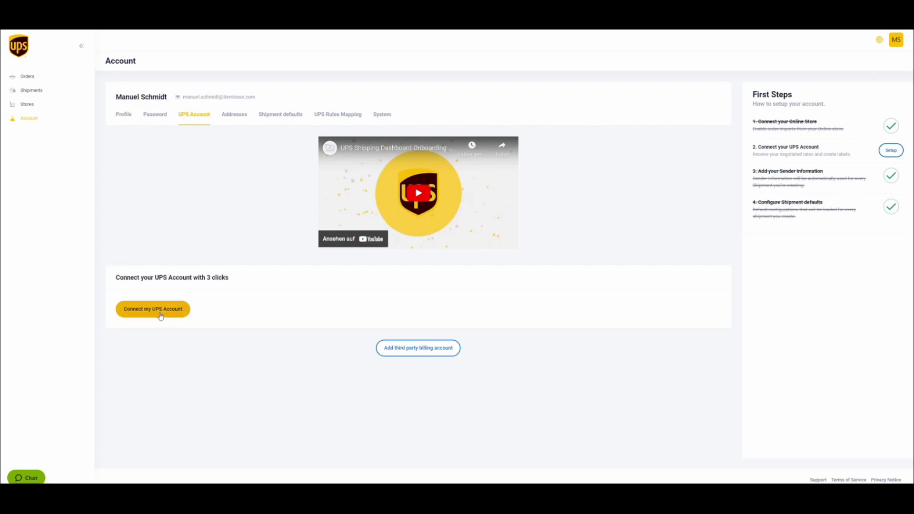
mouse_move(190, 331)
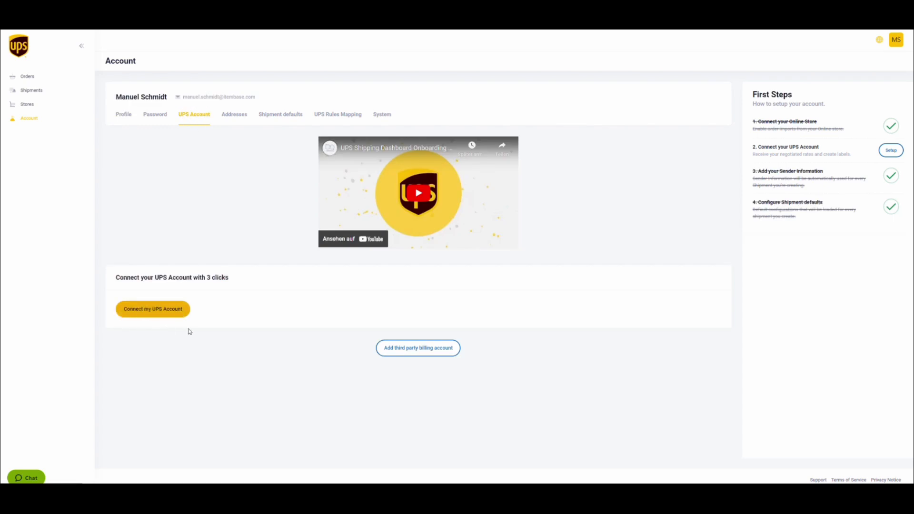
click(152, 309)
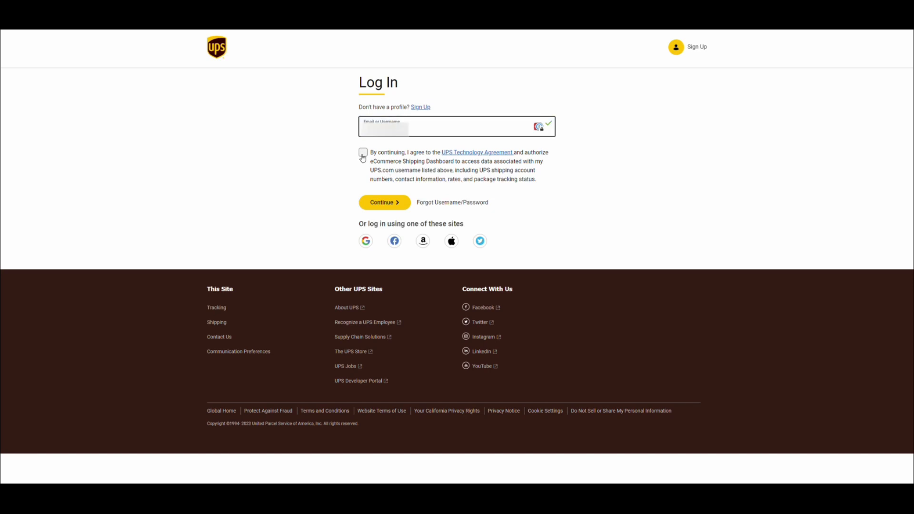
Accept the UPS Technology Agreement and sign in to authorize dashboard access.
click(362, 152)
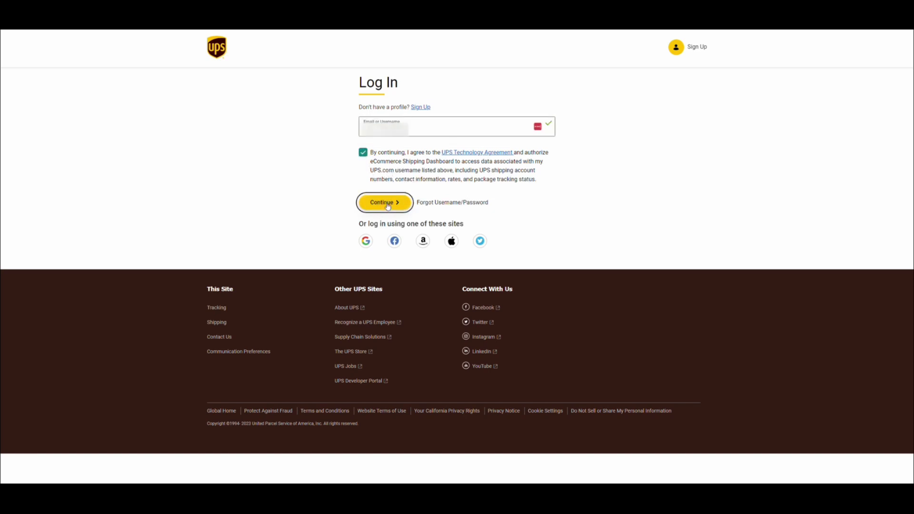
click(384, 202)
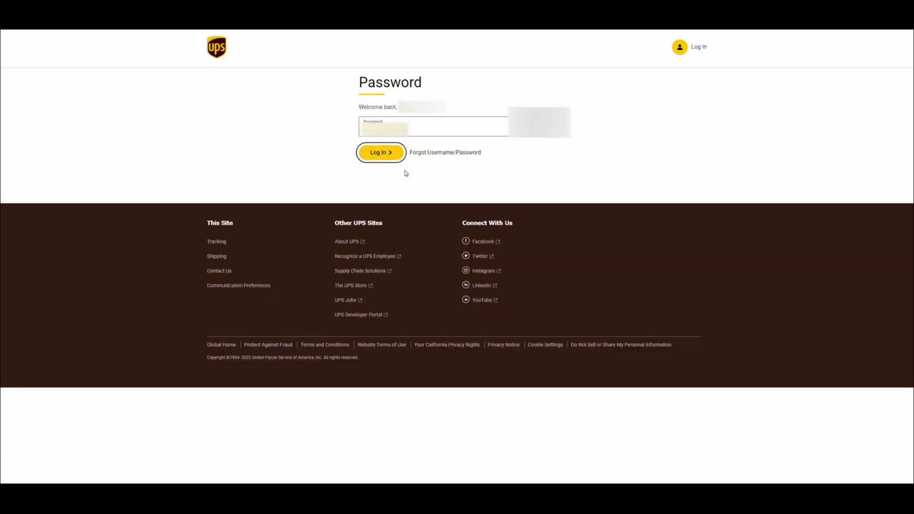
click(380, 152)
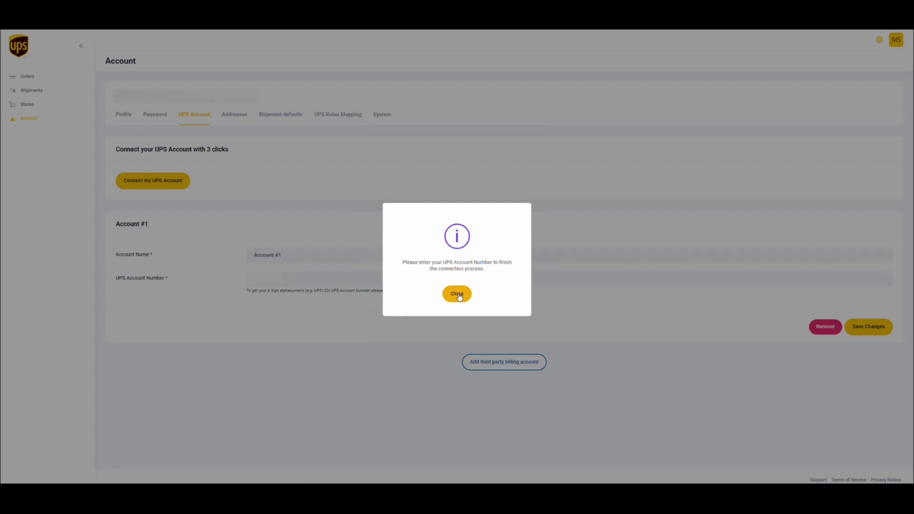
Close the account number reminder, leaving the Account #1 form ready.
click(456, 293)
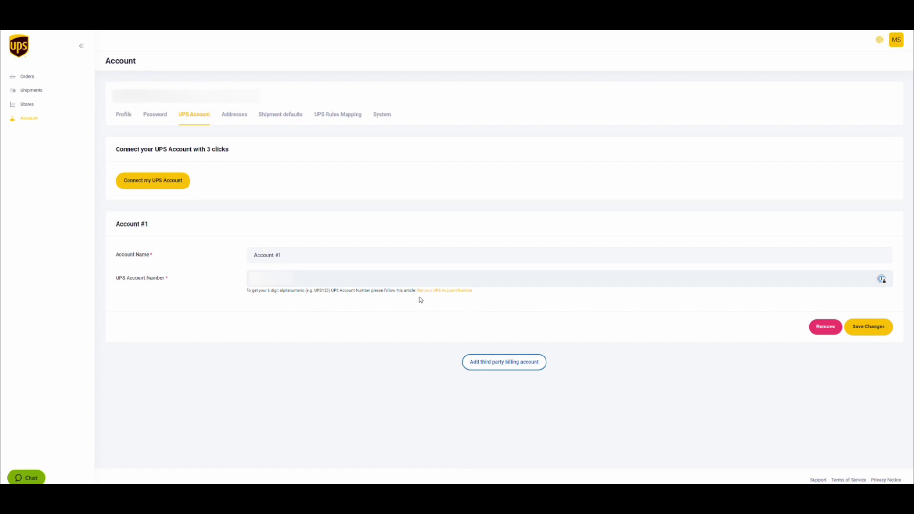
mouse_move(441, 295)
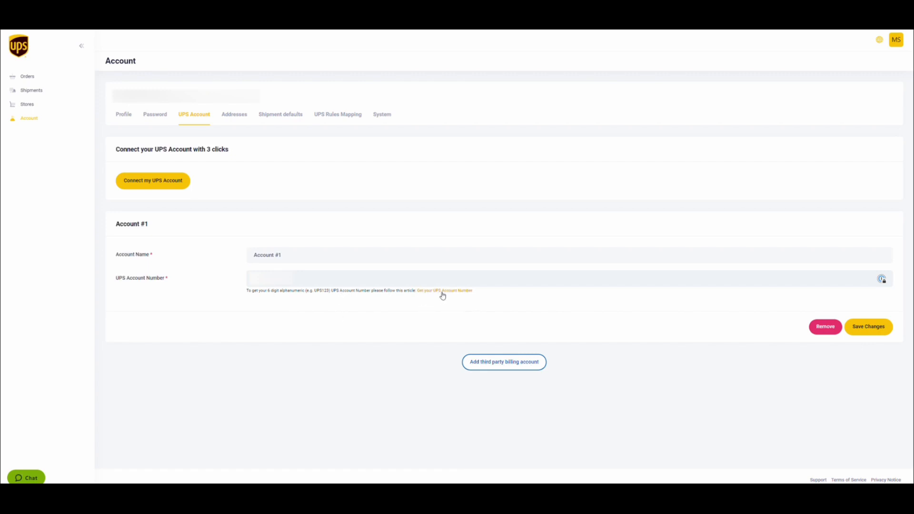